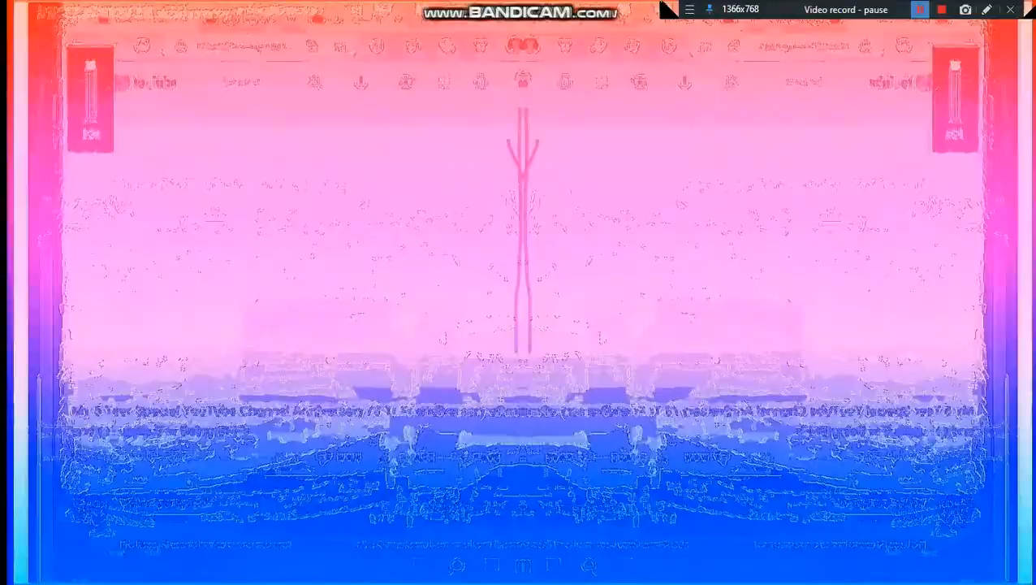
pyautogui.click(919, 10)
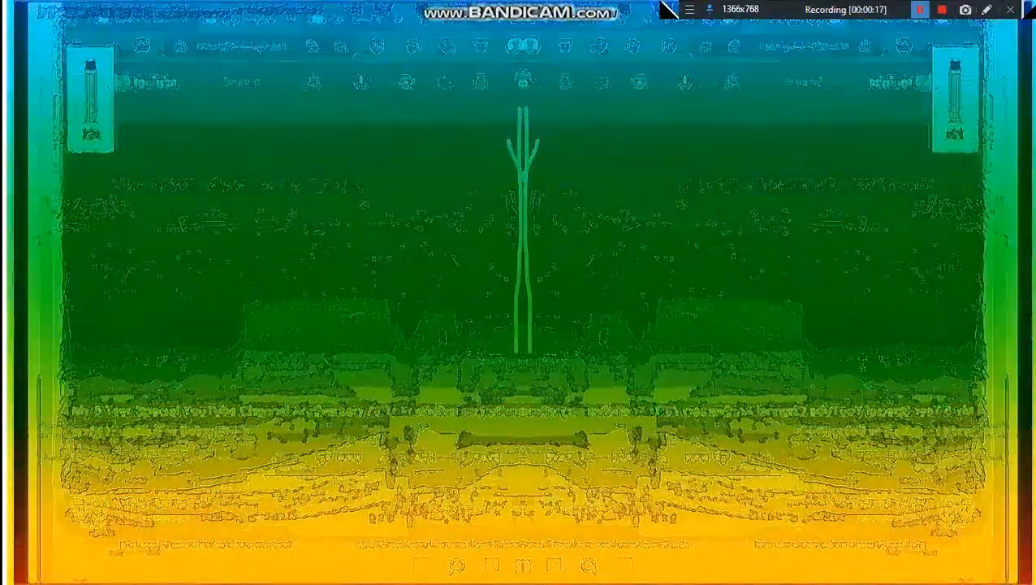